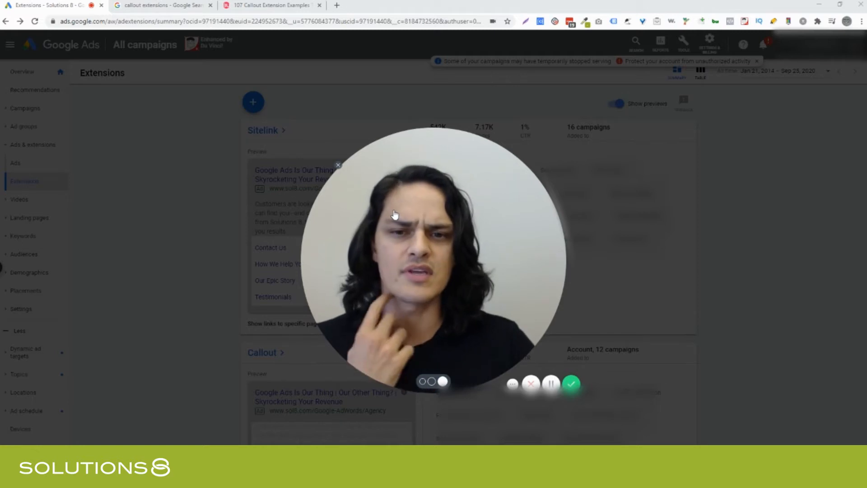
# Step: Browse the Google Images results of example ads with callout extensions
pyautogui.click(160, 4)
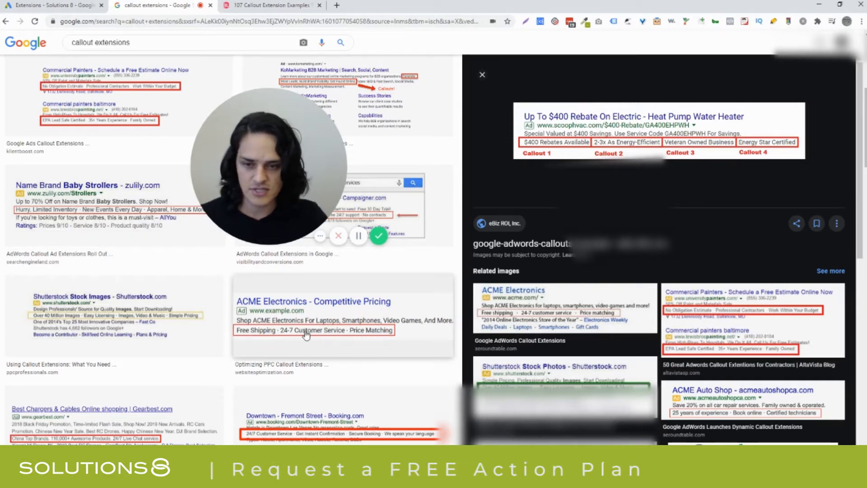
pyautogui.scroll(-3)
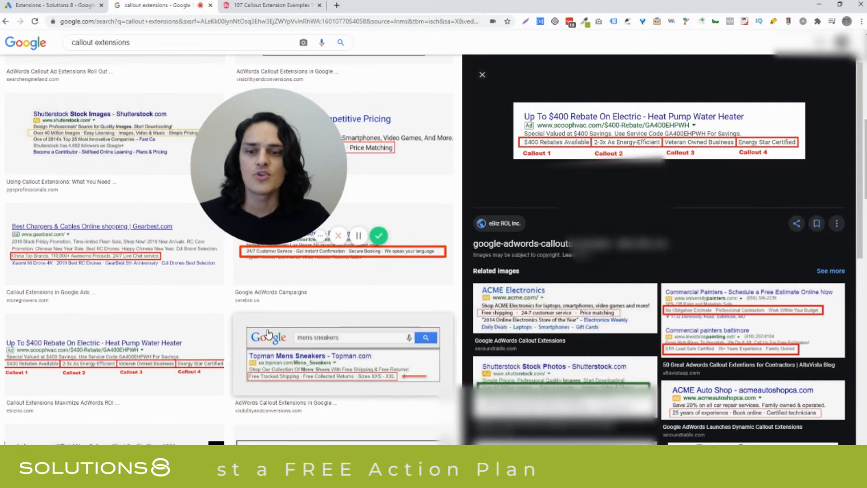
pyautogui.scroll(-3)
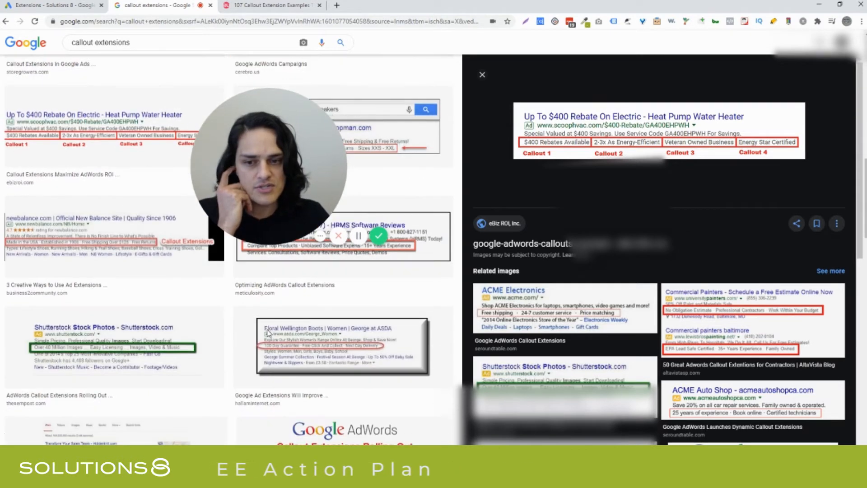
pyautogui.scroll(-3)
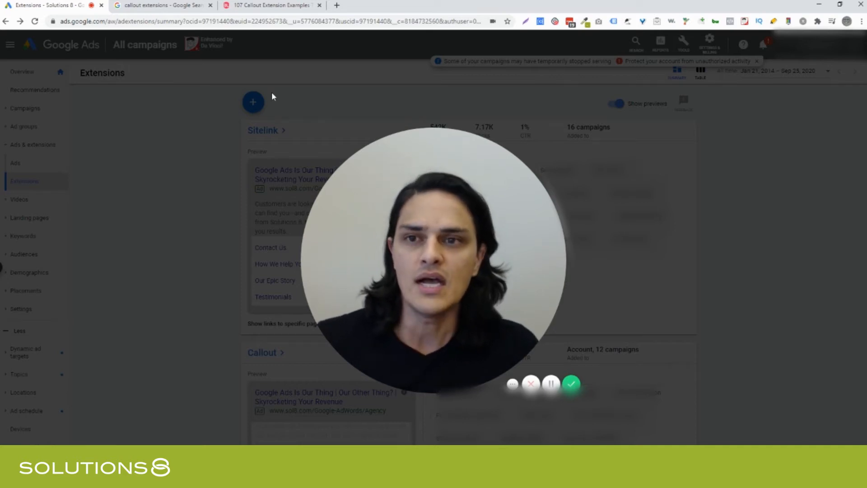
pyautogui.moveTo(291, 140)
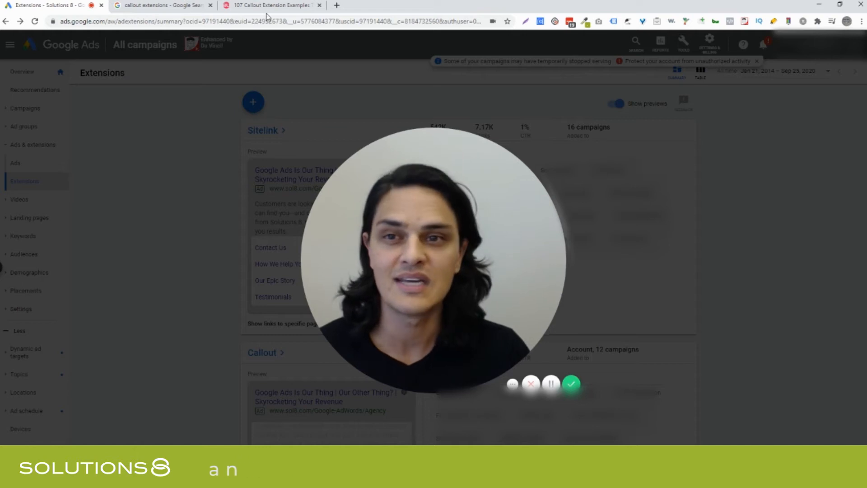
# Step: Scroll through the first industry lists in the '107 Callout Extension Examples' article
pyautogui.click(271, 5)
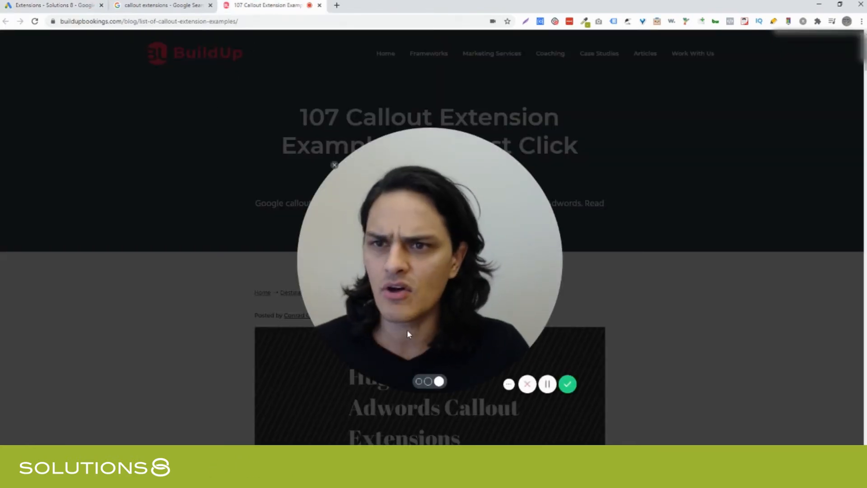
pyautogui.click(567, 384)
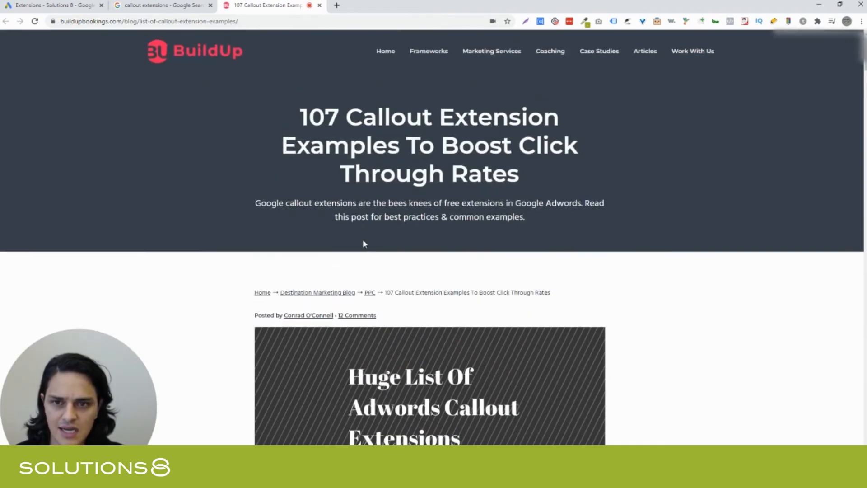
pyautogui.scroll(-3)
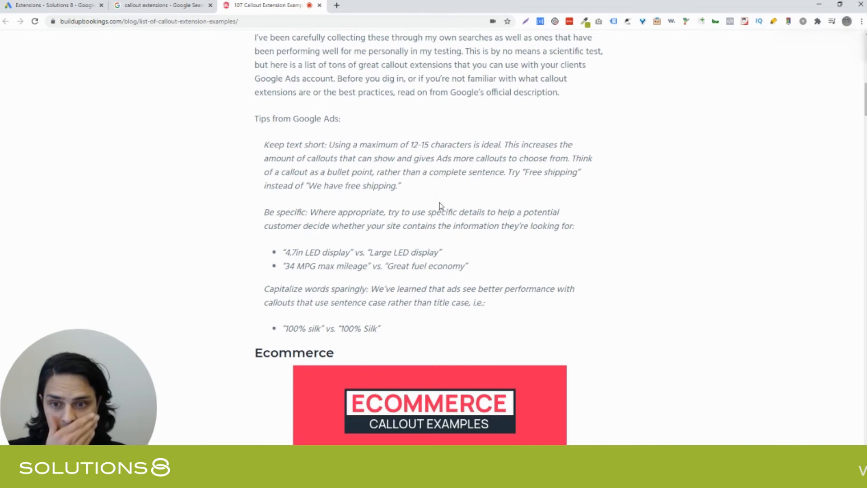
pyautogui.scroll(-3)
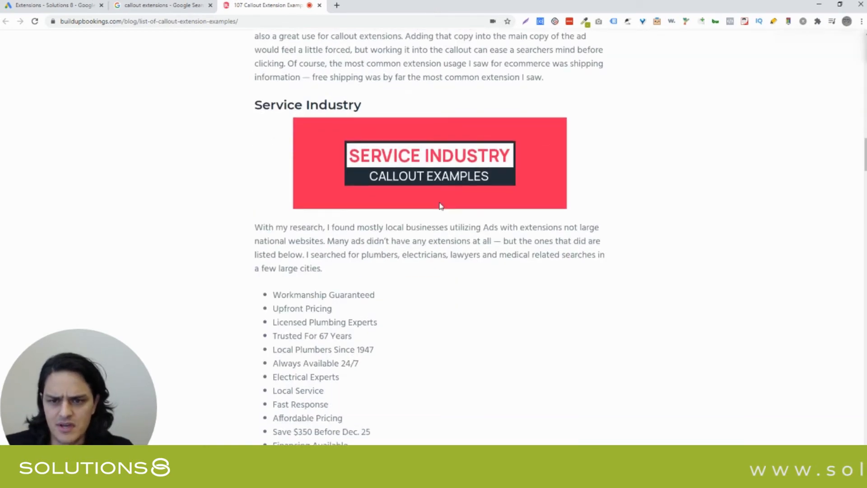
pyautogui.scroll(-3)
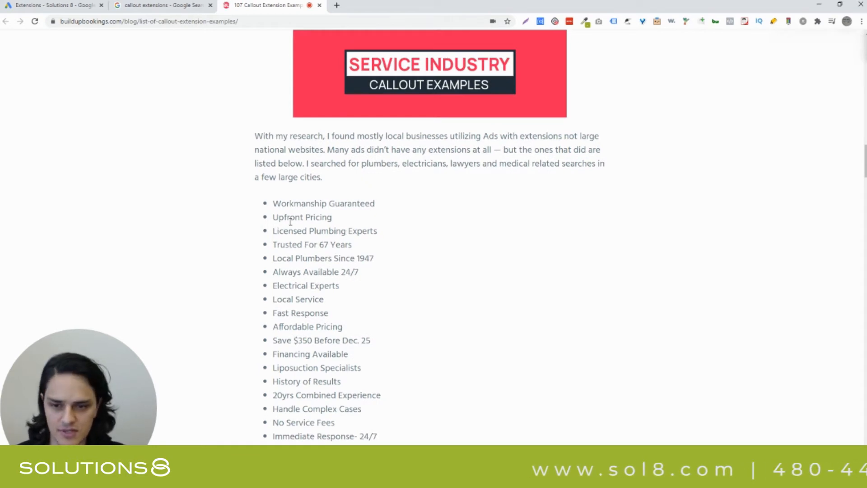
pyautogui.scroll(-3)
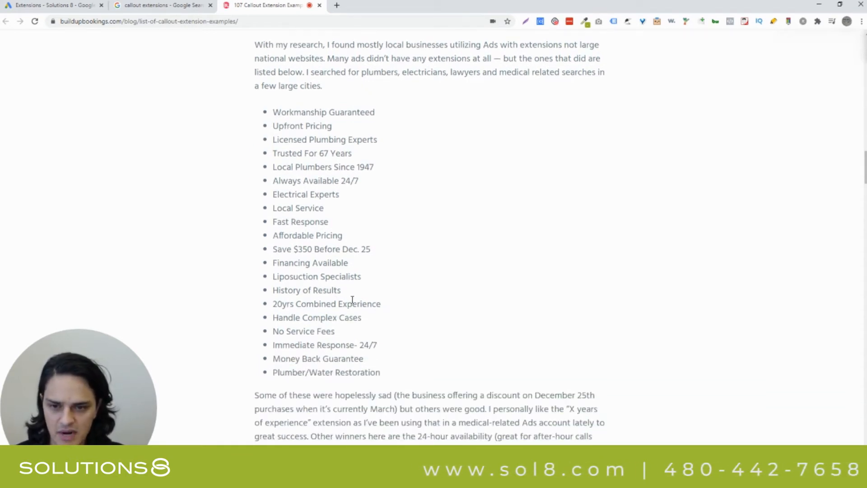
pyautogui.scroll(-3)
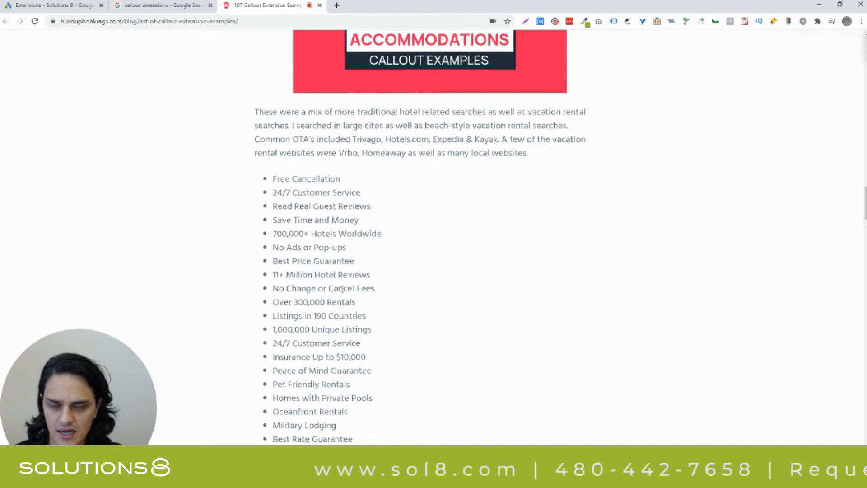
pyautogui.scroll(-3)
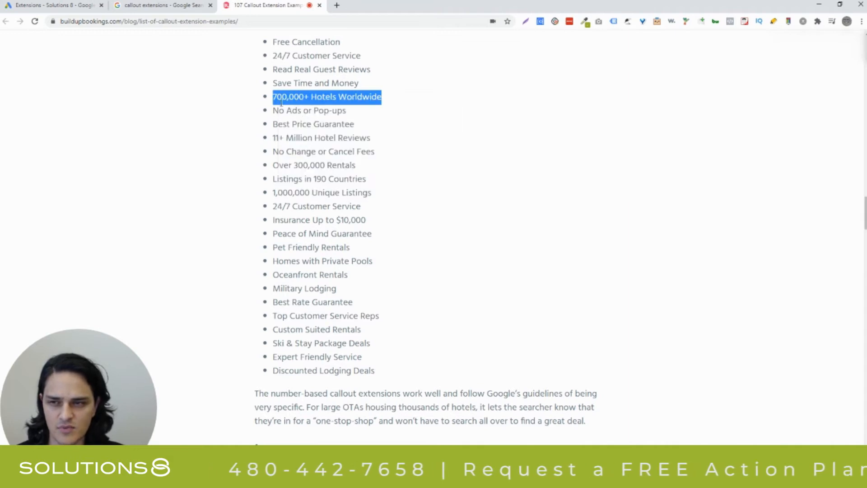
# Step: Read the remaining callout example lists down to the article's download section
pyautogui.scroll(-3)
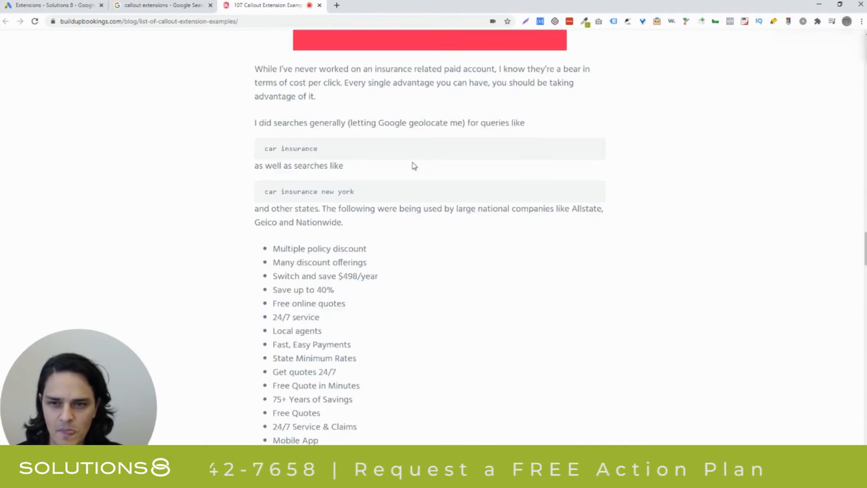
pyautogui.scroll(-3)
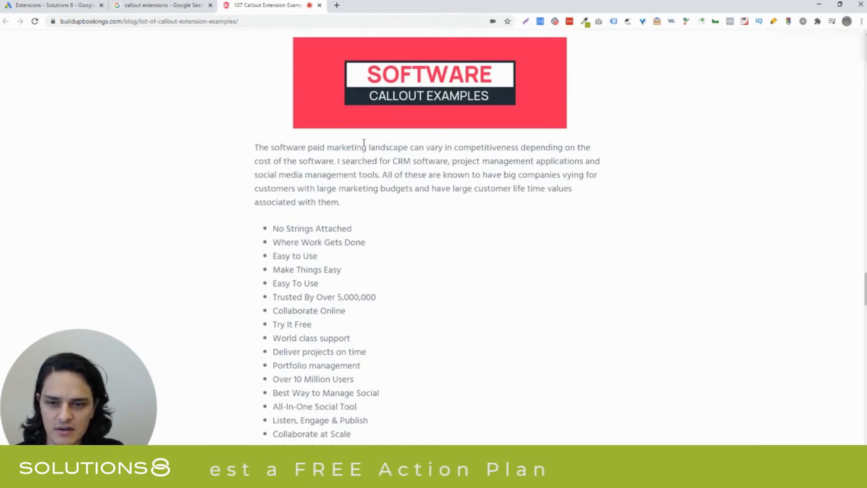
pyautogui.scroll(-3)
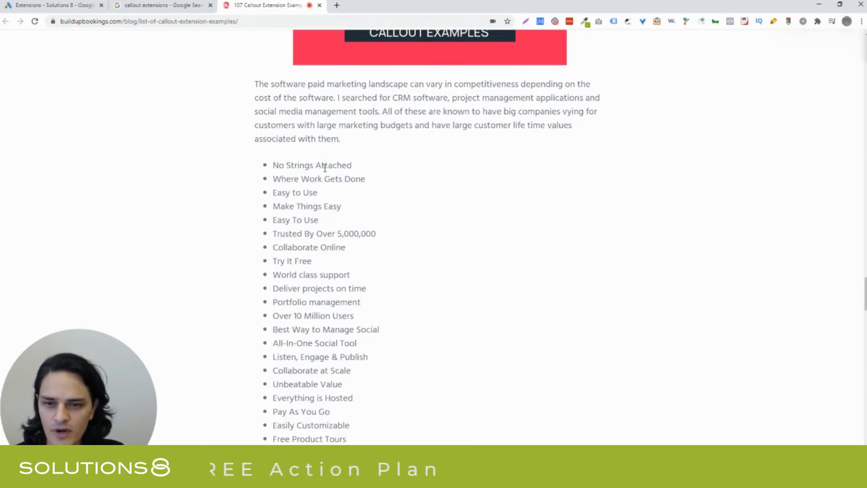
pyautogui.scroll(-3)
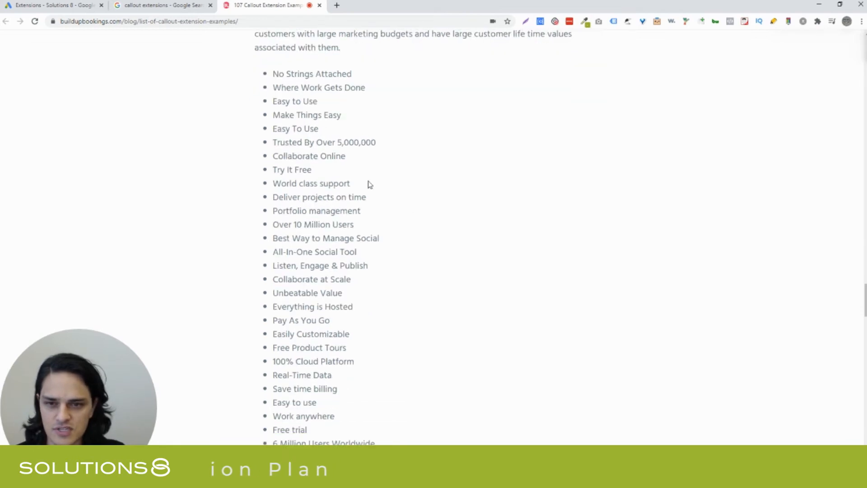
pyautogui.scroll(-3)
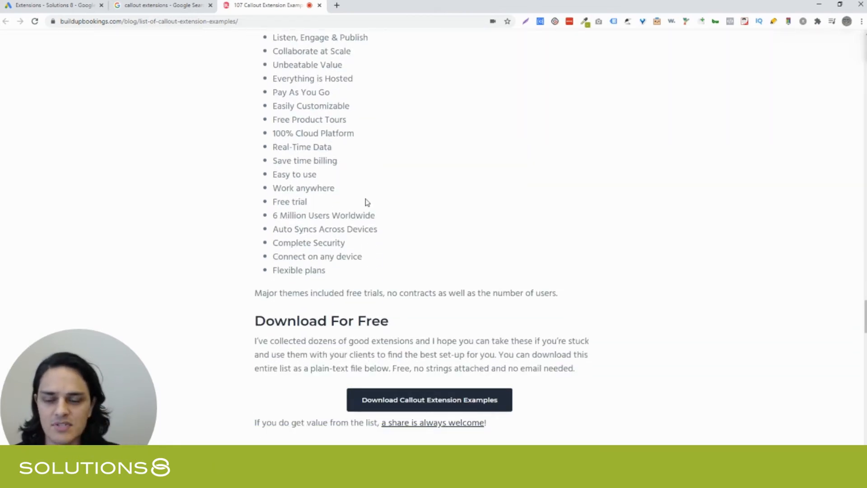
pyautogui.scroll(-3)
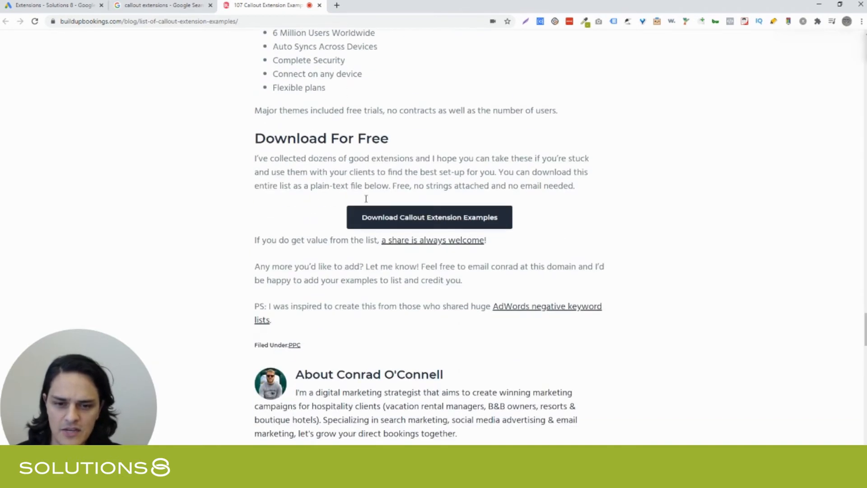
pyautogui.scroll(3)
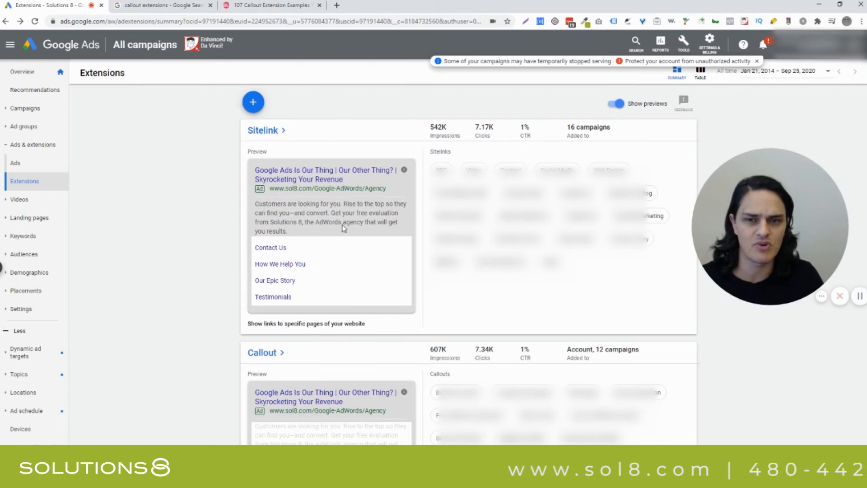
# Step: Bring up the new-extension menu listing sitelink, callout and call types
pyautogui.click(253, 101)
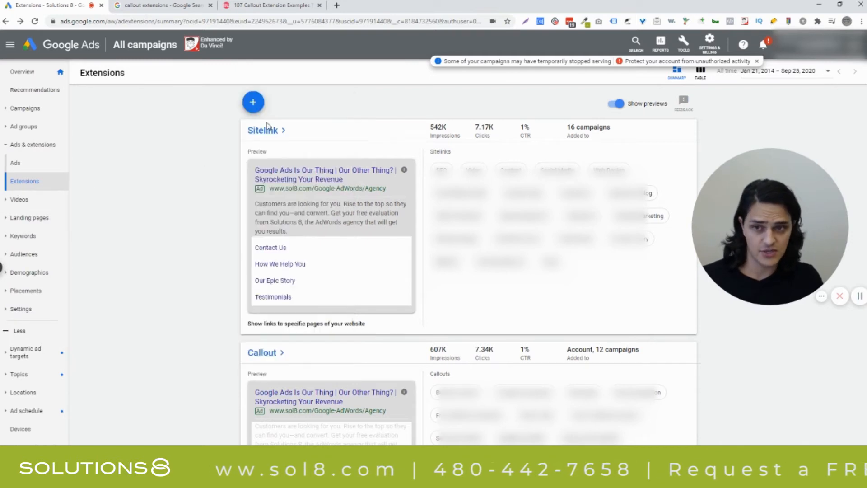
pyautogui.click(253, 102)
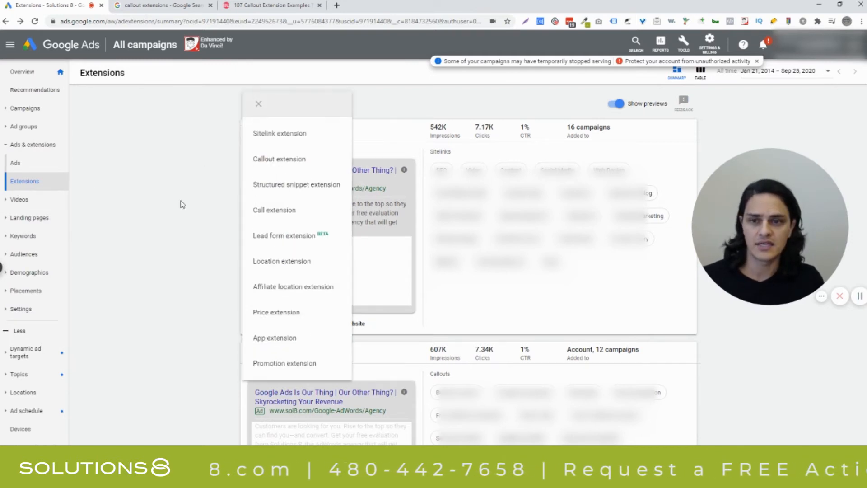
# Step: Start a new callout extension applied at account level
pyautogui.click(279, 158)
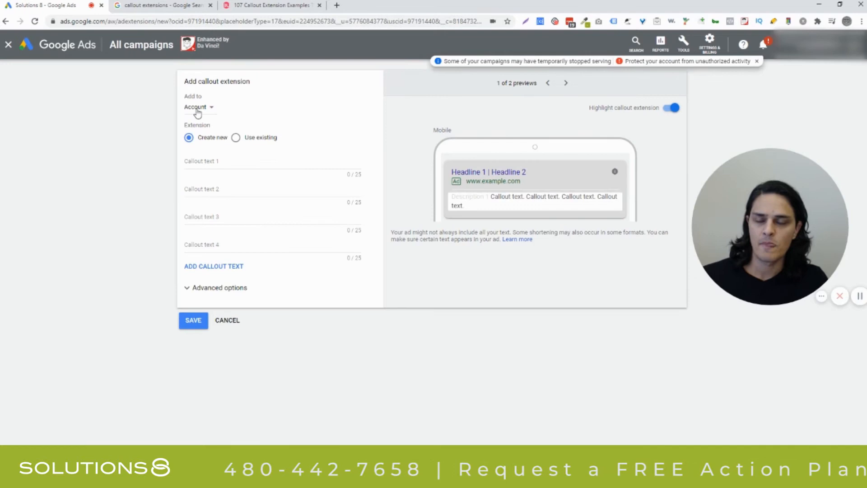
pyautogui.click(197, 106)
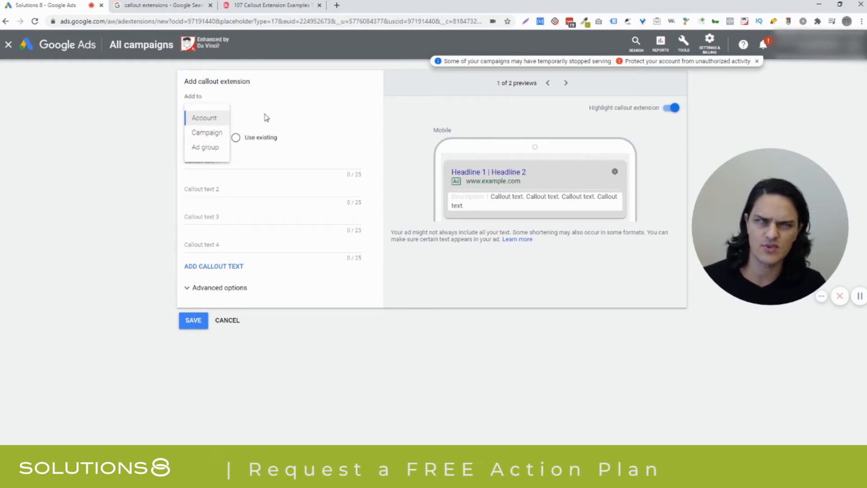
pyautogui.moveTo(282, 120)
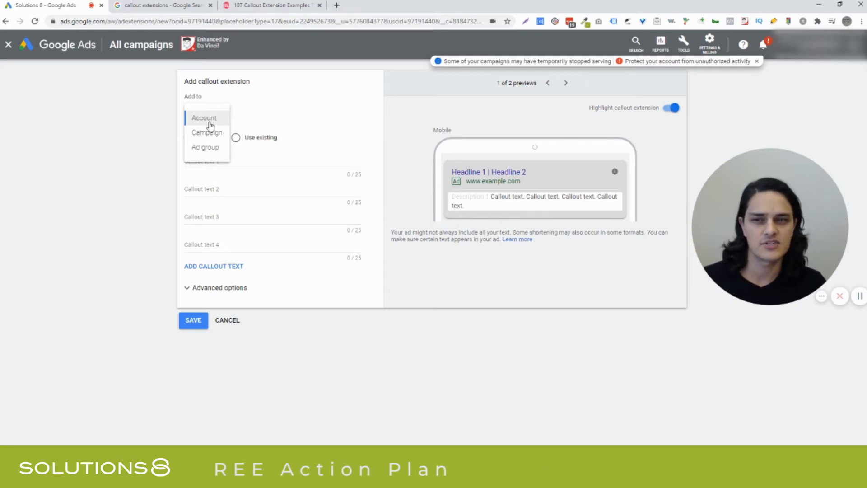
pyautogui.moveTo(242, 128)
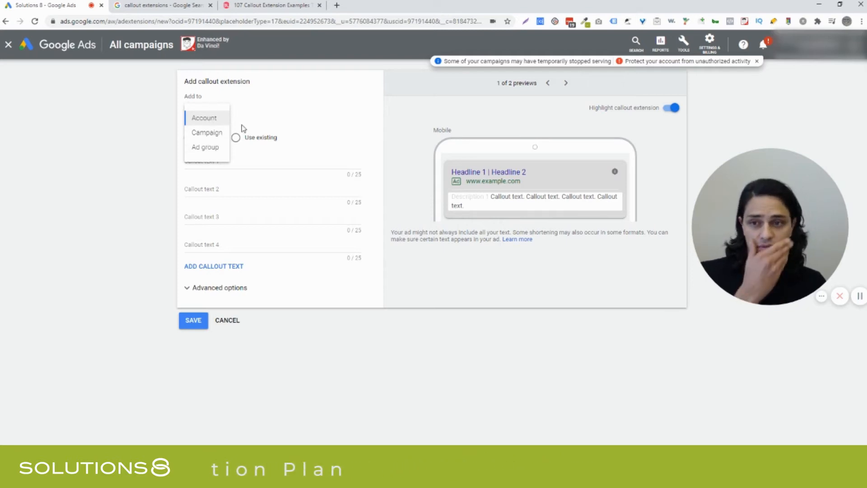
pyautogui.moveTo(277, 102)
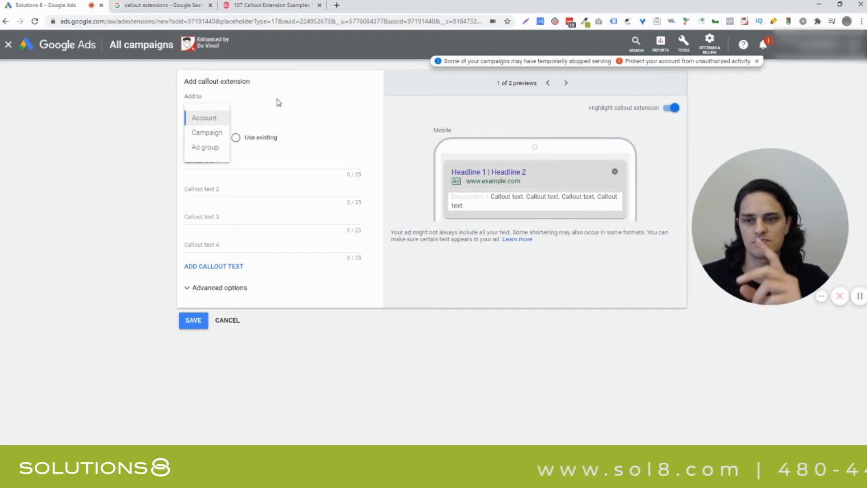
pyautogui.moveTo(287, 107)
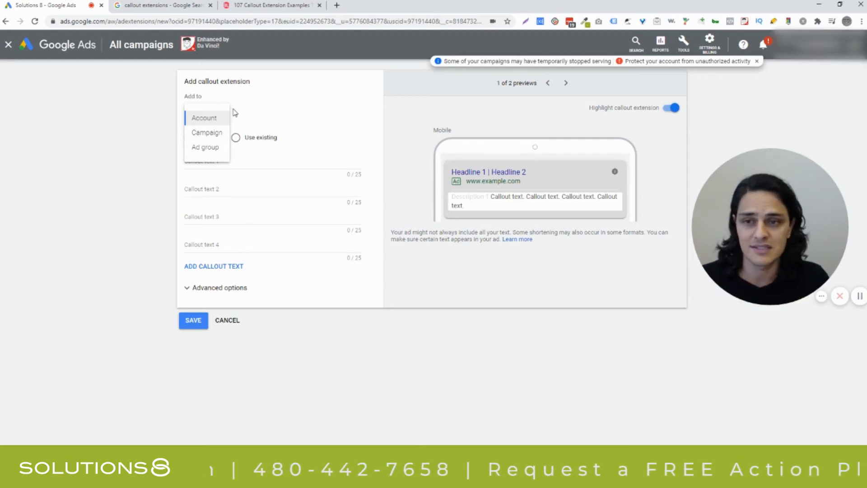
pyautogui.click(203, 118)
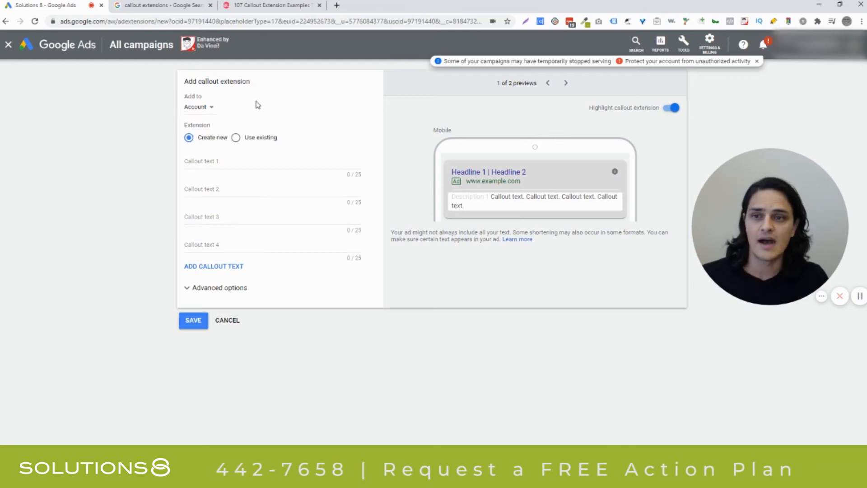
pyautogui.click(236, 138)
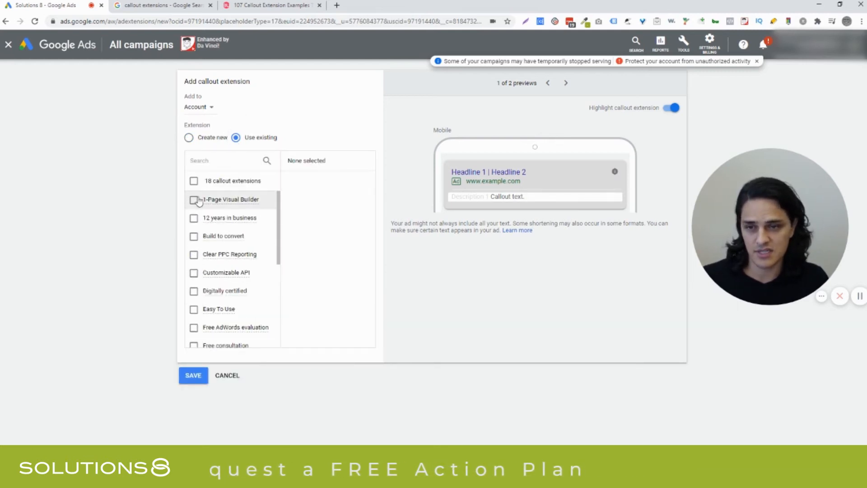
pyautogui.click(189, 137)
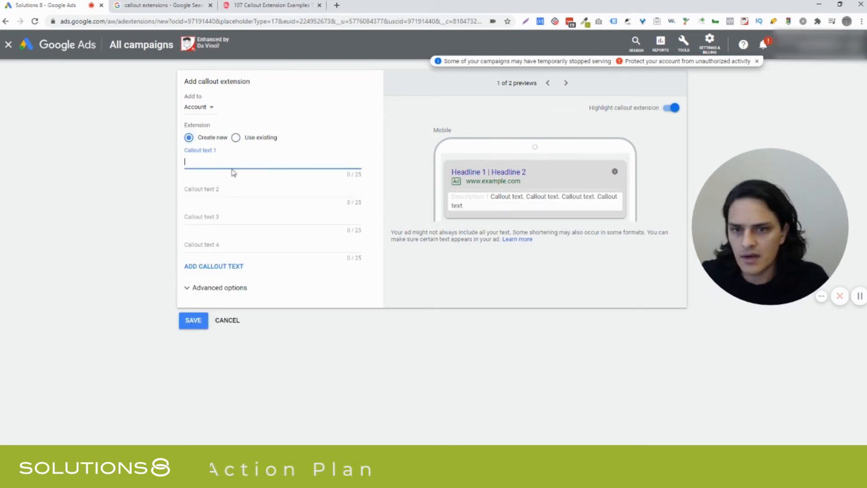
# Step: Enter callouts '700,000+ Hotels Worldwide' and '20yrs Combined Experience' from the blog examples
pyautogui.write('700,000+ Hotels Worldwide')
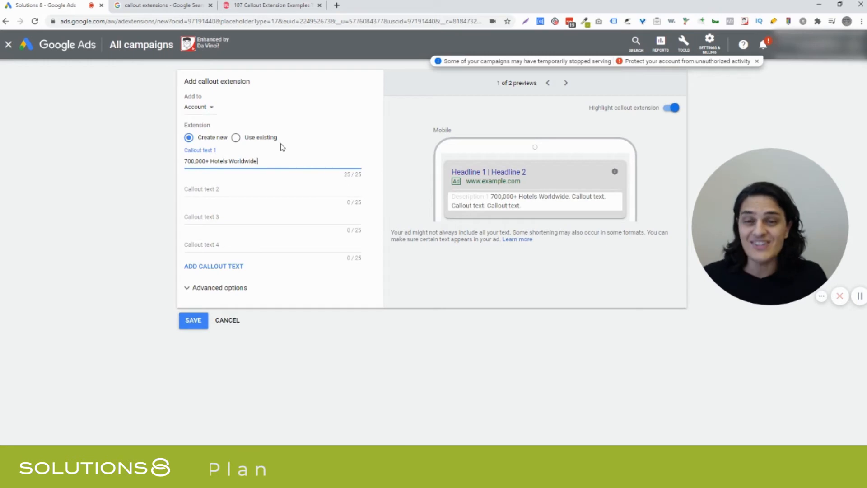
pyautogui.click(271, 5)
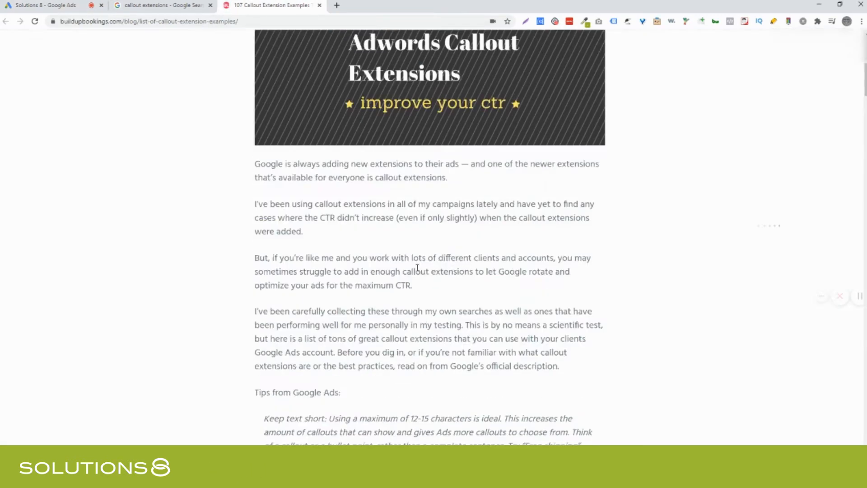
pyautogui.scroll(-3)
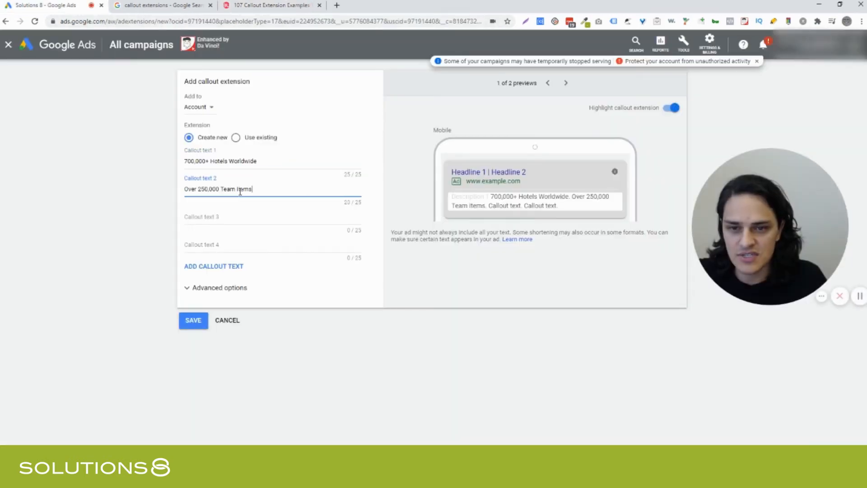
pyautogui.click(271, 217)
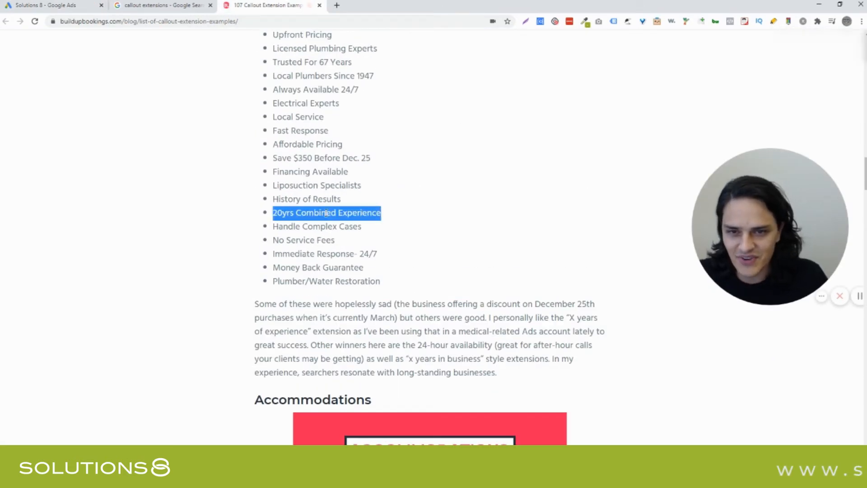
pyautogui.click(47, 5)
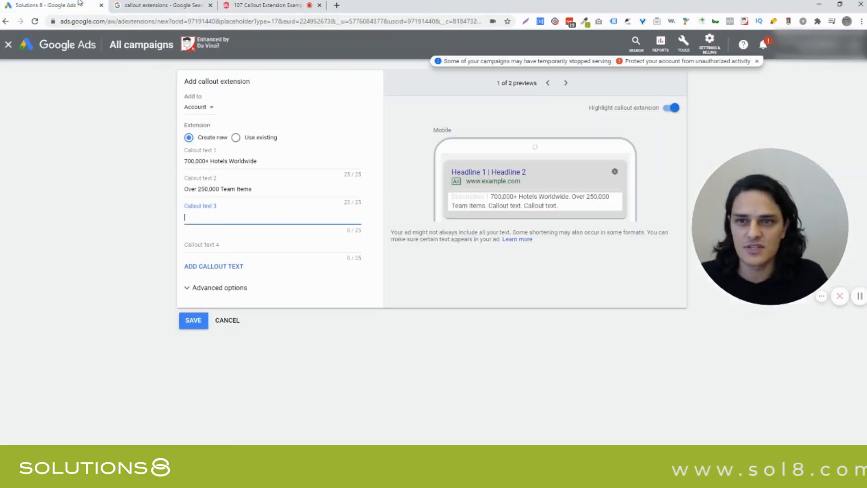
pyautogui.write('20yrs Combined Experience')
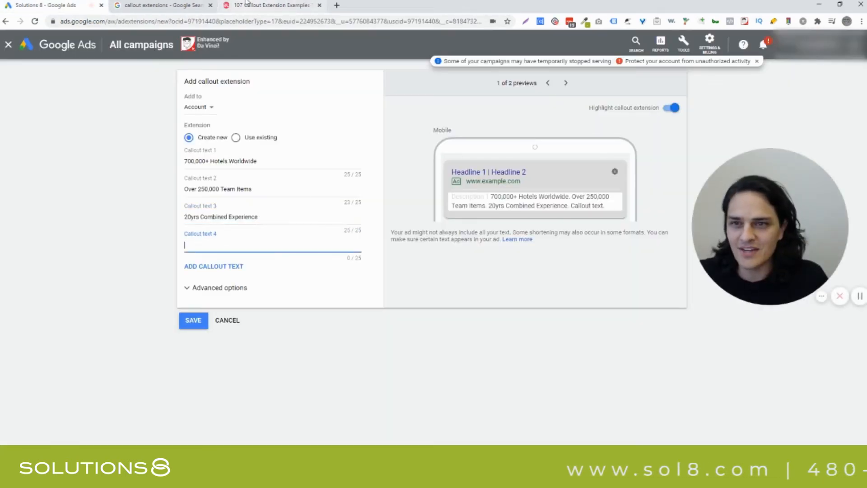
# Step: Add the callouts '700,000+ Hotels Worldwide' and 'Discounted Lodging Deals'
pyautogui.click(271, 5)
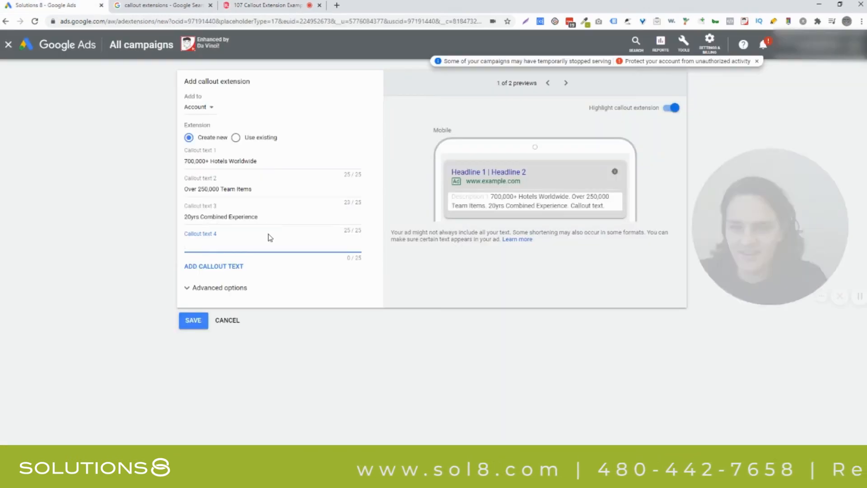
pyautogui.write('700,000+ Hotels Worldwide')
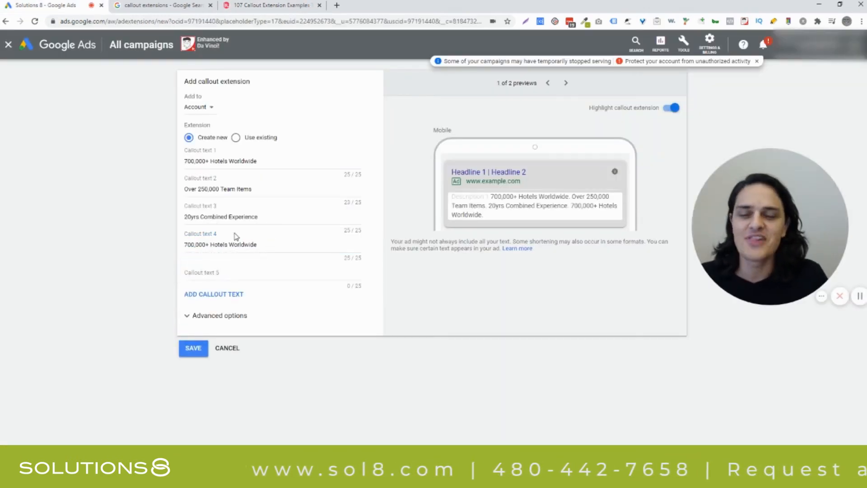
pyautogui.click(271, 5)
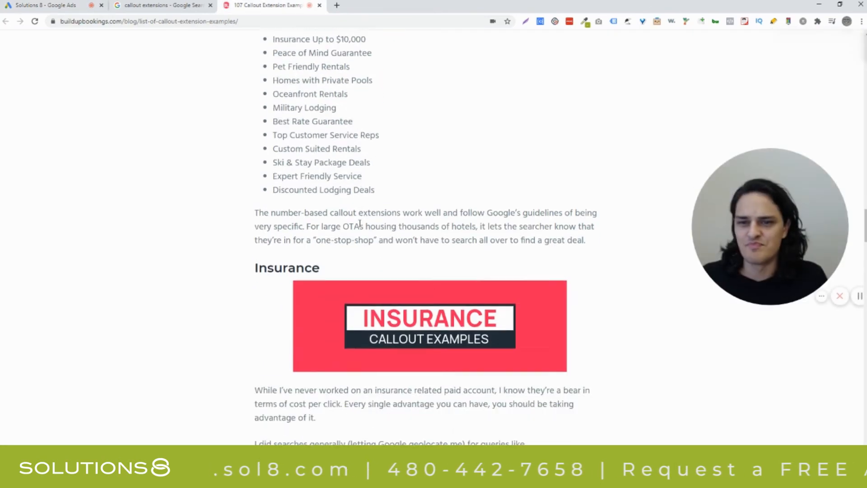
pyautogui.doubleClick(323, 188)
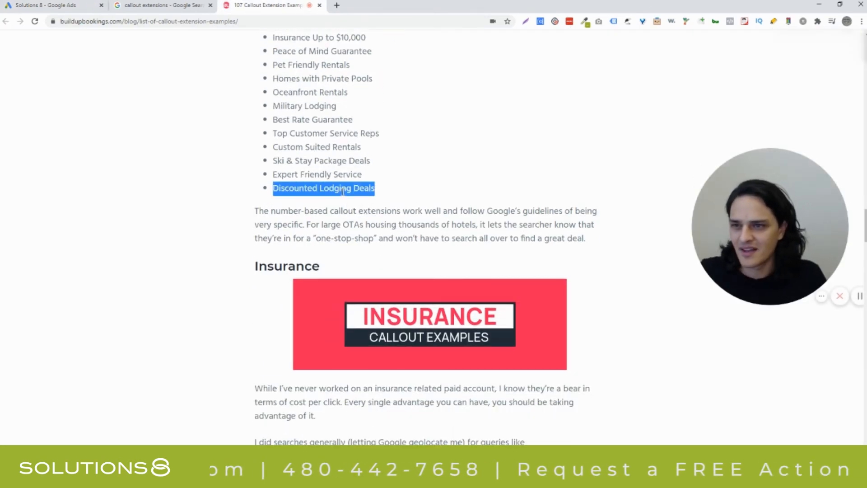
pyautogui.click(263, 5)
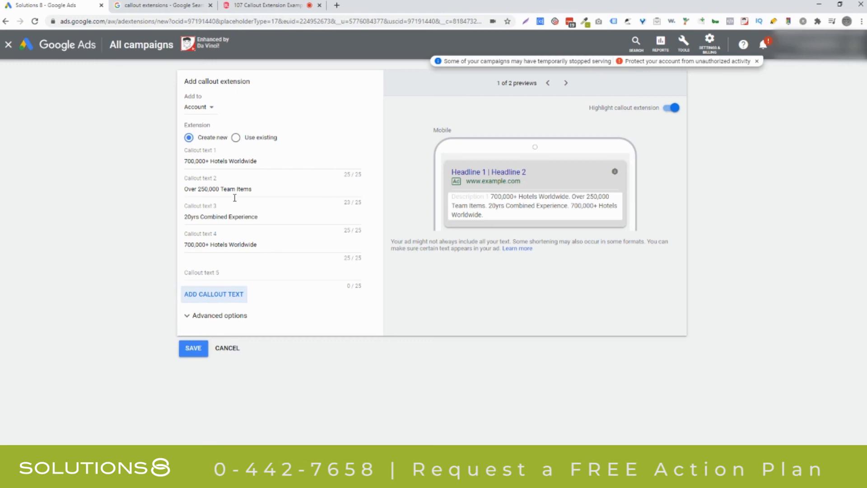
pyautogui.write('Discounted Lodging Deals')
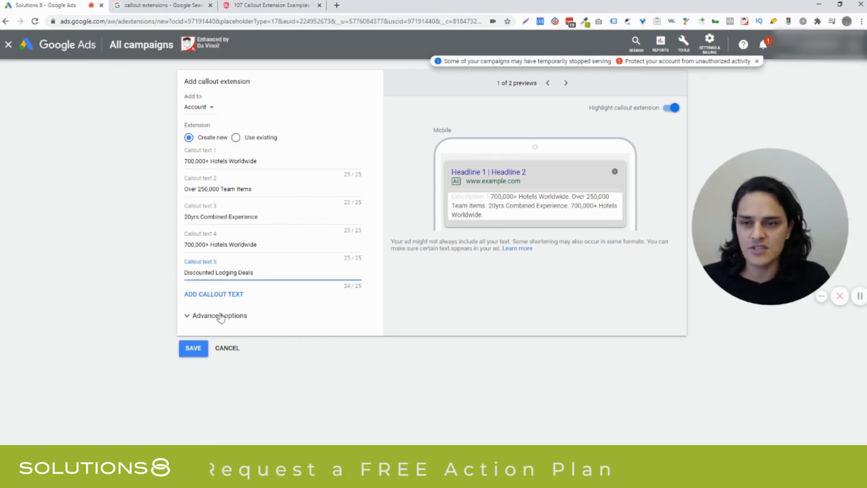
# Step: Add empty callout text slots 6 through 12 below the filled callouts
pyautogui.click(214, 294)
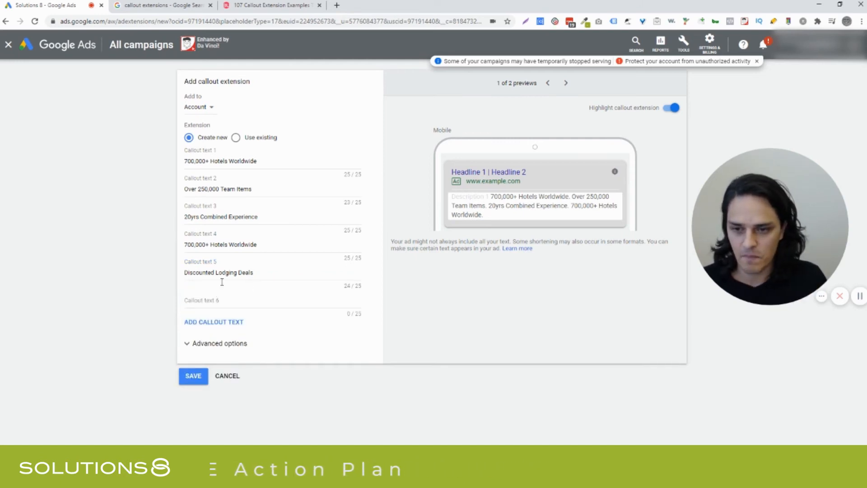
pyautogui.click(214, 321)
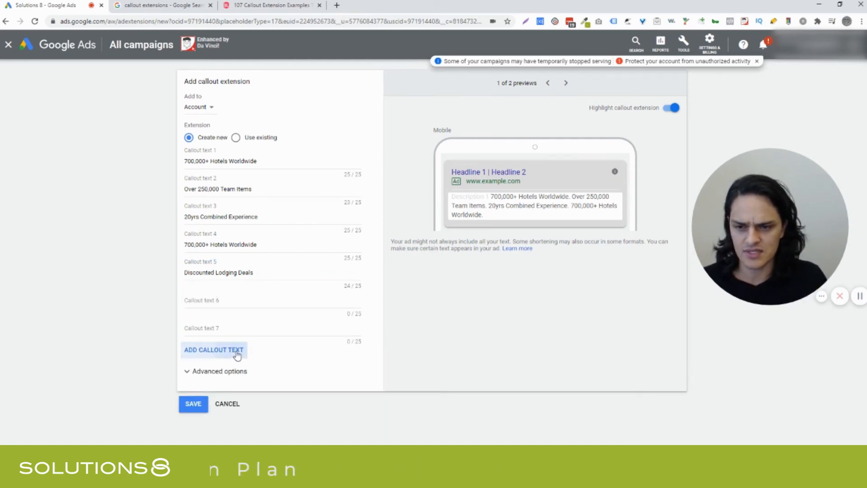
pyautogui.click(214, 349)
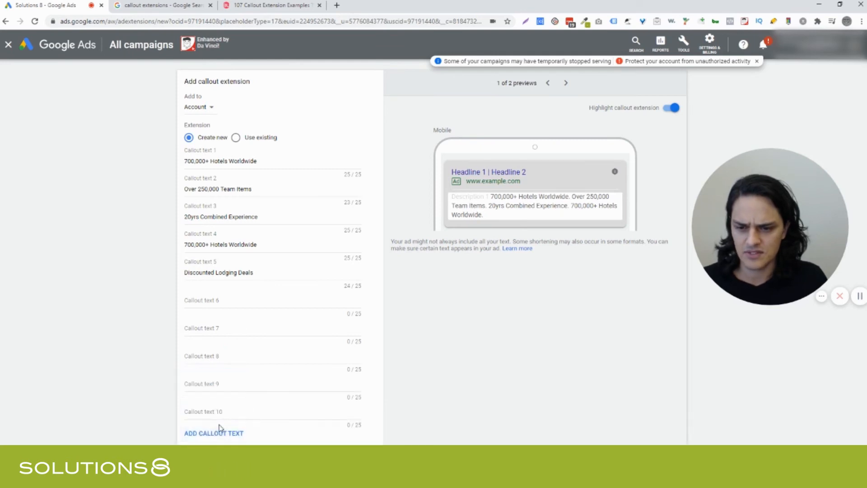
pyautogui.click(214, 433)
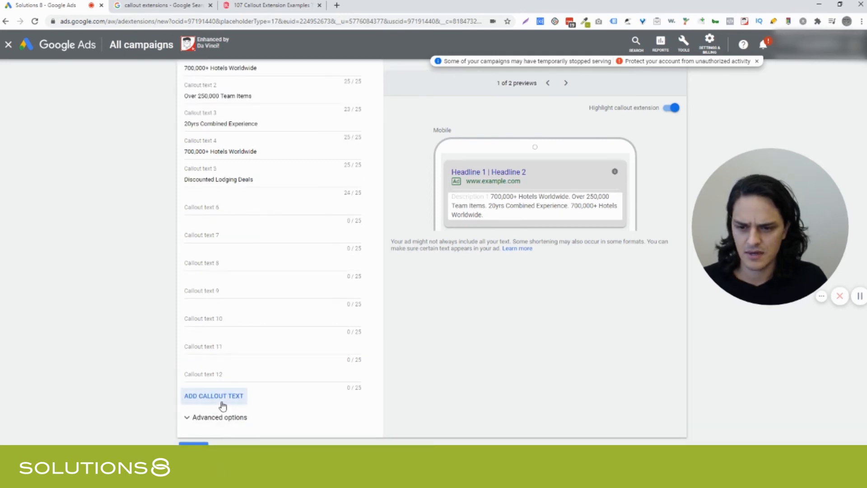
pyautogui.click(213, 396)
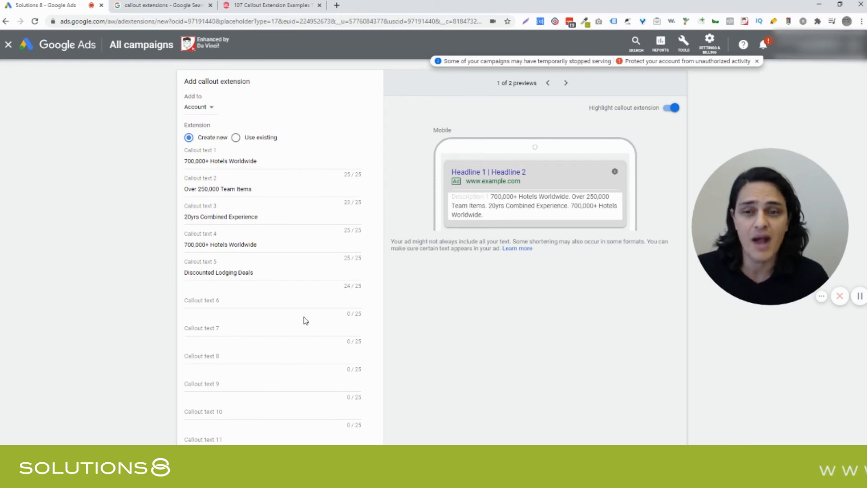
pyautogui.moveTo(286, 152)
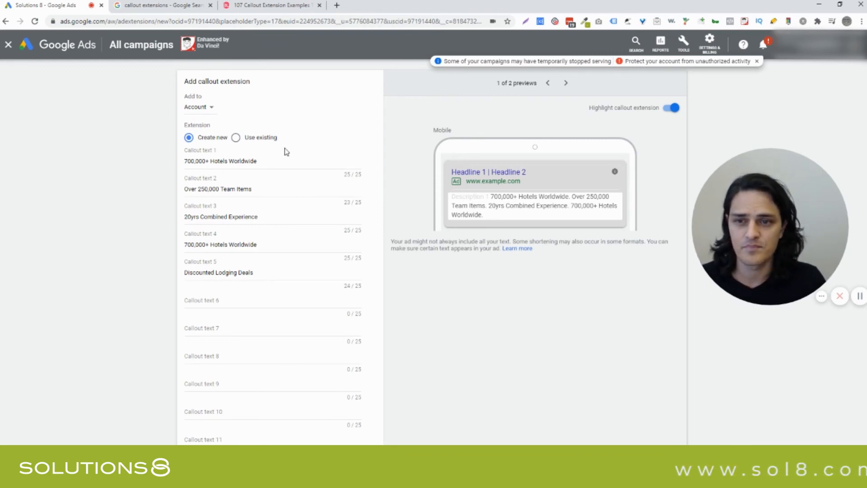
pyautogui.moveTo(294, 175)
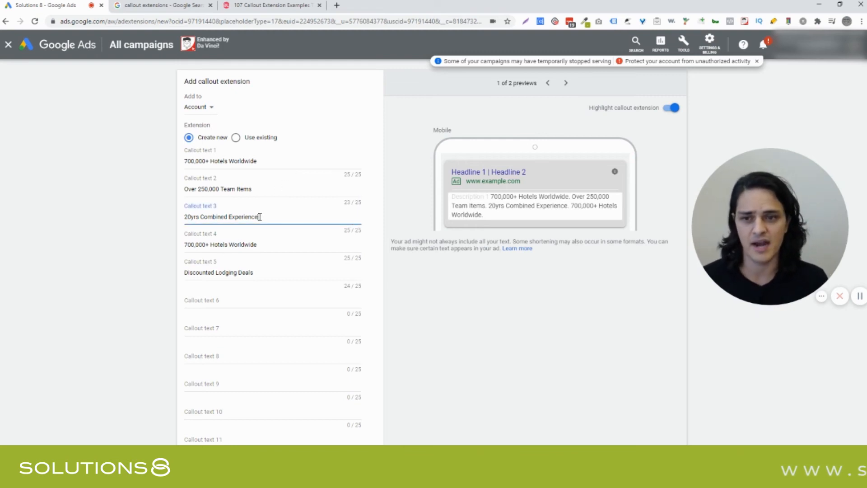
# Step: Turn off callout highlighting and show the Desktop ad preview with five callouts
pyautogui.click(271, 301)
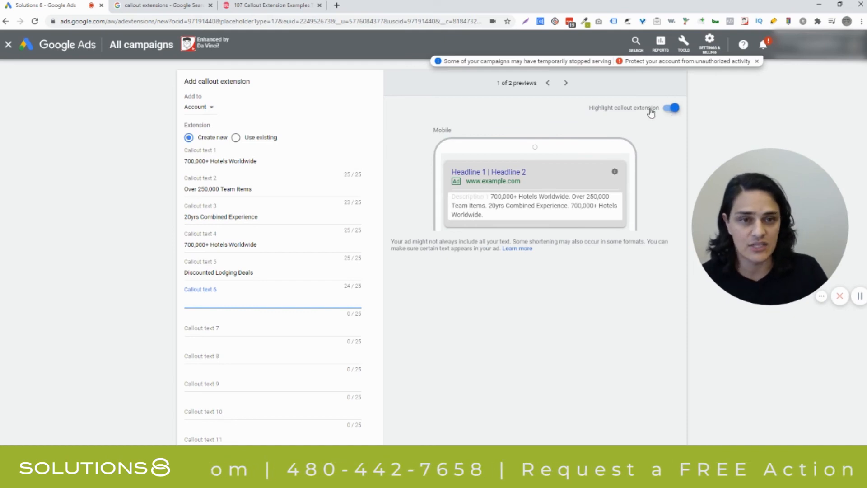
pyautogui.click(671, 108)
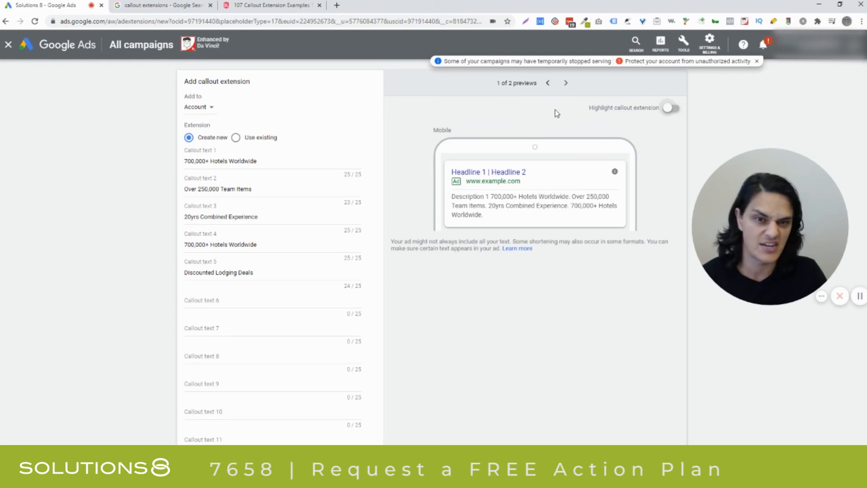
pyautogui.click(565, 83)
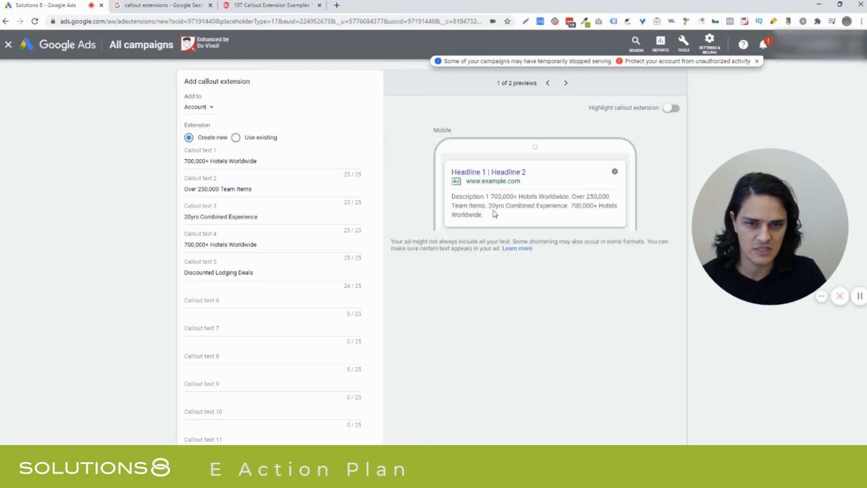
pyautogui.scroll(-3)
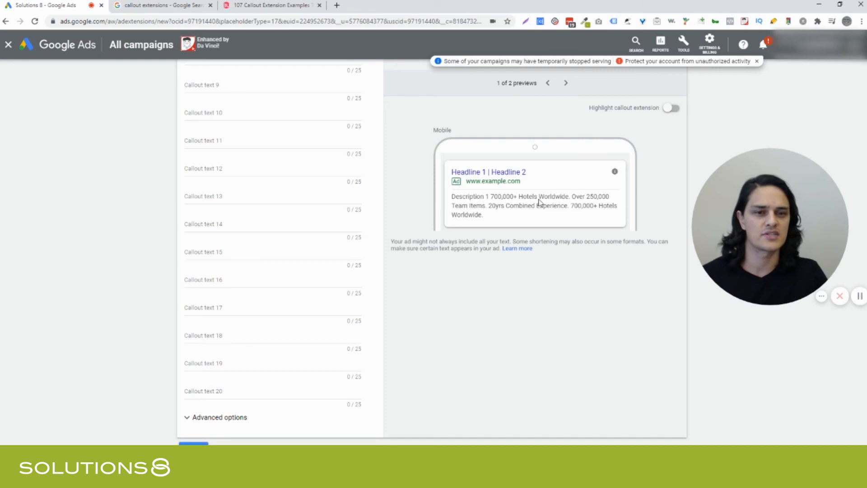
pyautogui.moveTo(553, 114)
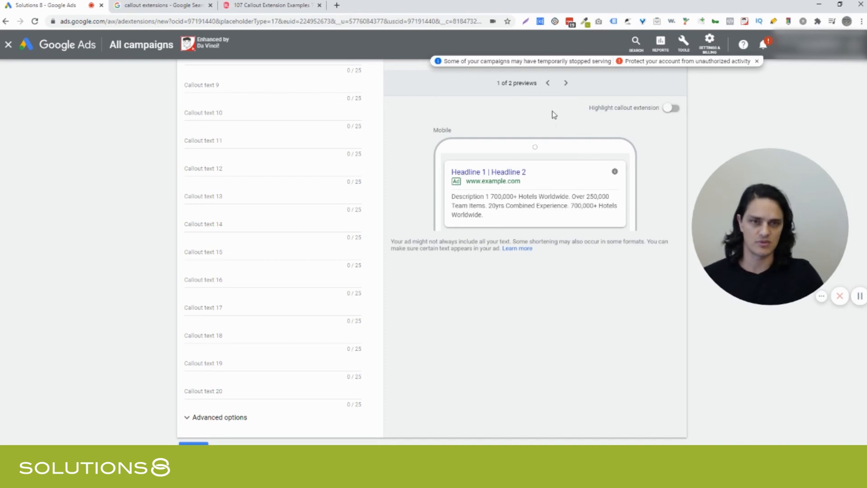
pyautogui.click(565, 83)
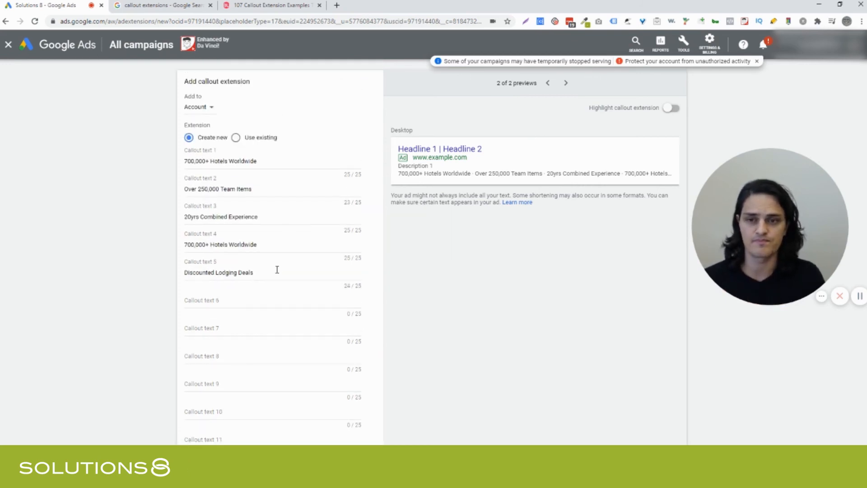
pyautogui.scroll(-3)
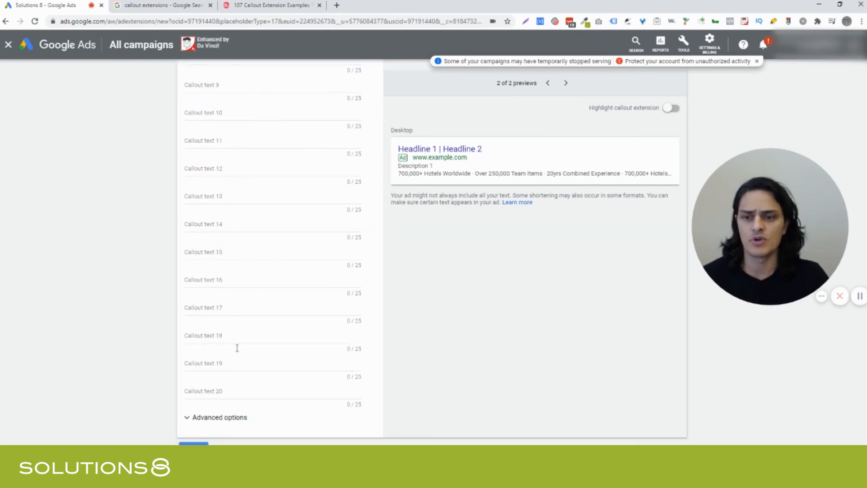
# Step: Expand Advanced options to show device preference, start/end dates and scheduling
pyautogui.click(219, 417)
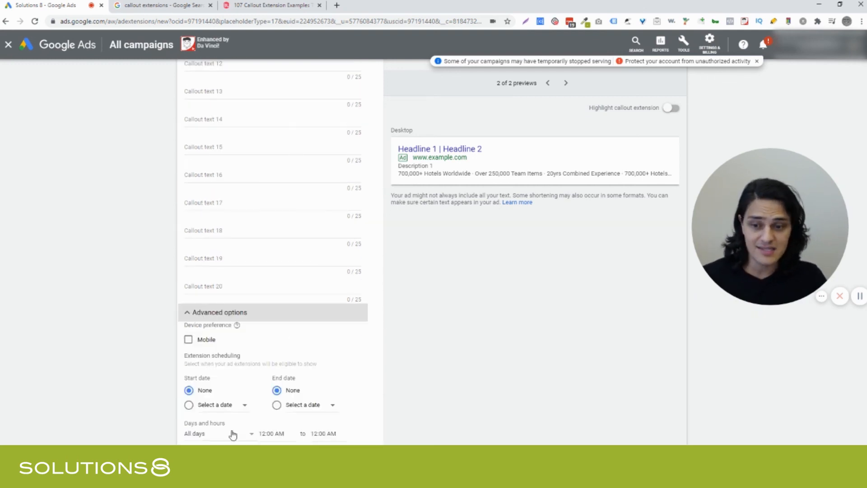
pyautogui.scroll(-3)
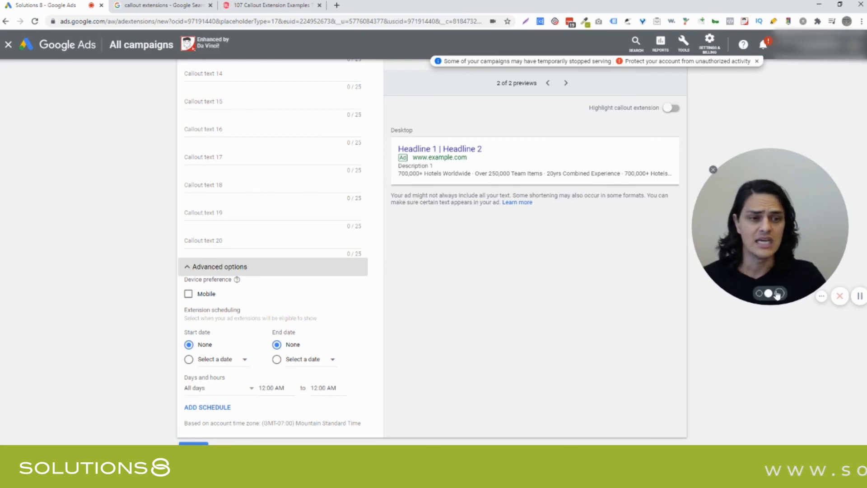